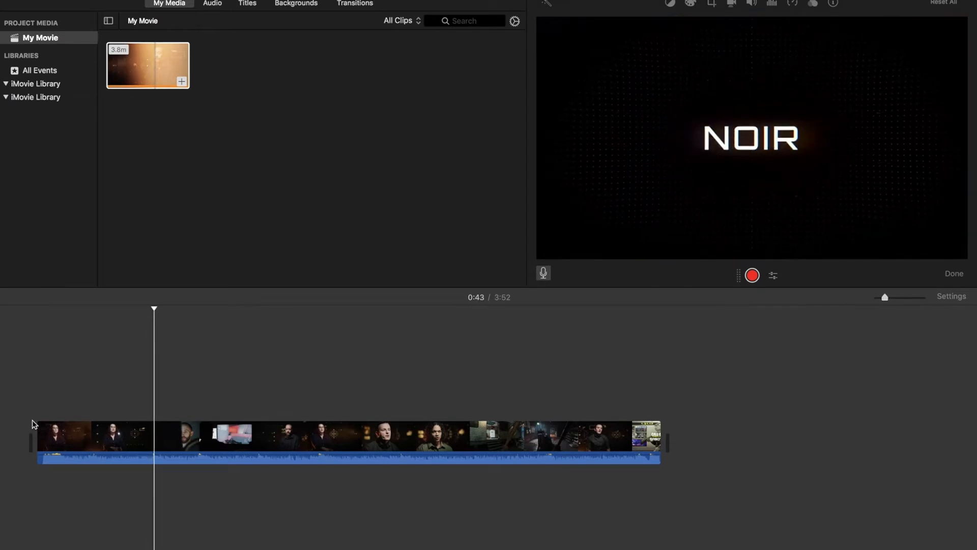
# Play the project from the NOIR title card into the first interview shot of a man.
pyautogui.click(160, 436)
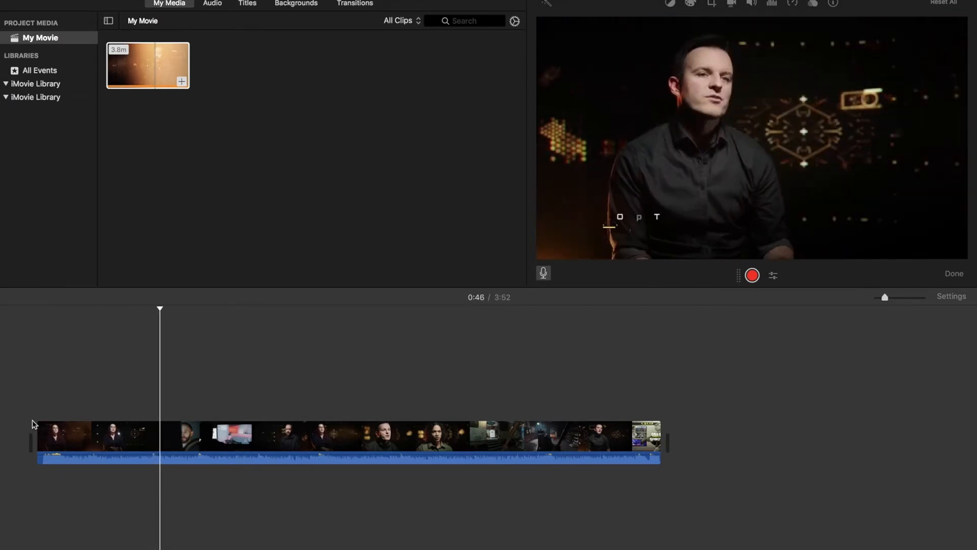